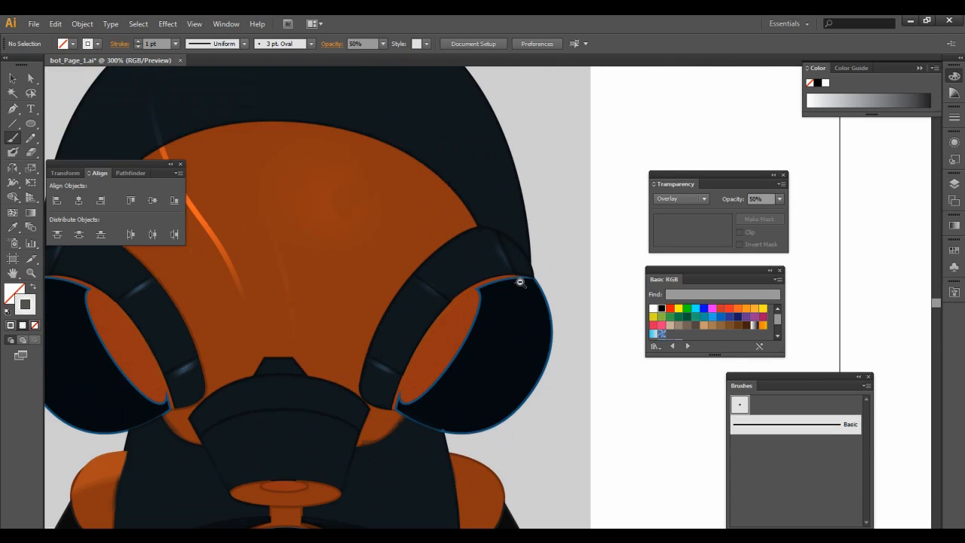
Zoom in from 300% to 400% on the robot's orange face and dark ear pieces
{"action": "left_click", "coordinate": [520, 283]}
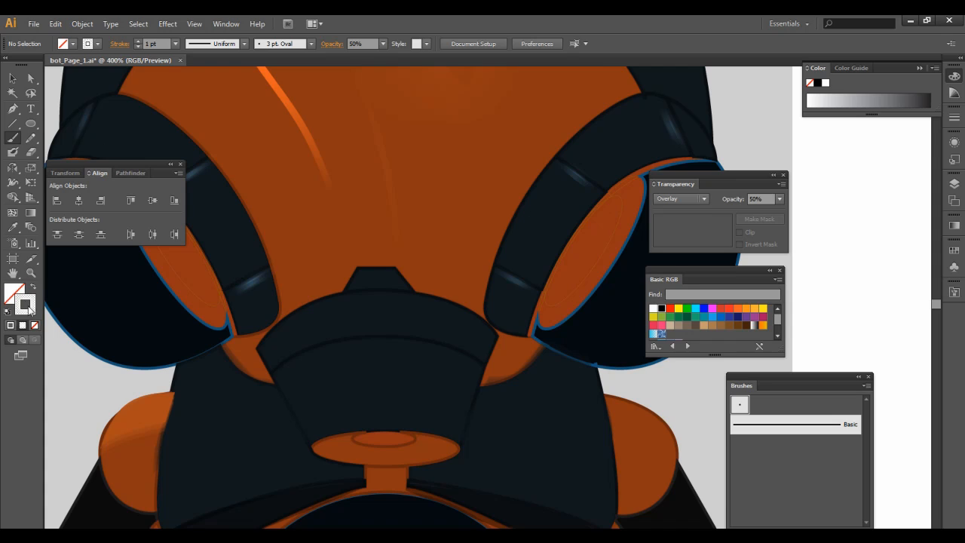
{"action": "mouse_move", "coordinate": [45, 293]}
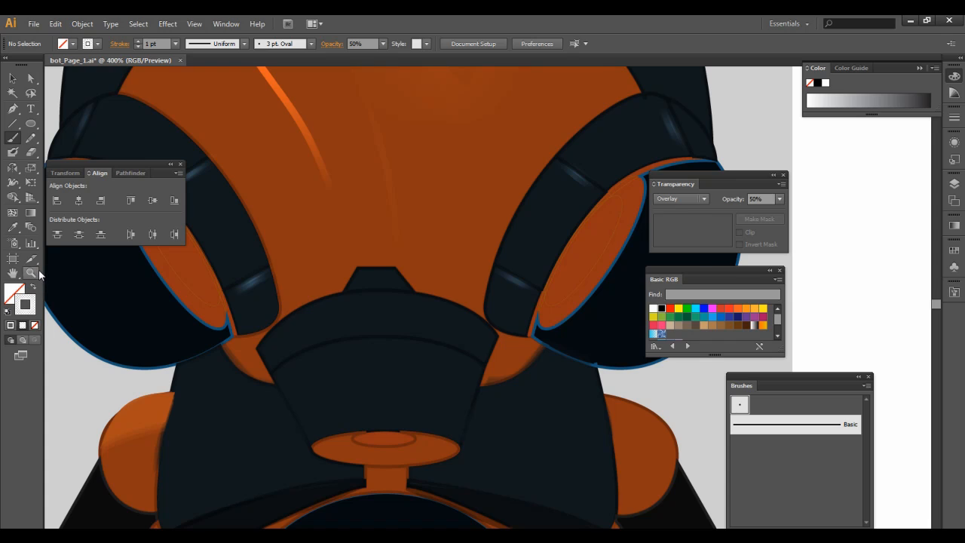
{"action": "mouse_move", "coordinate": [32, 273]}
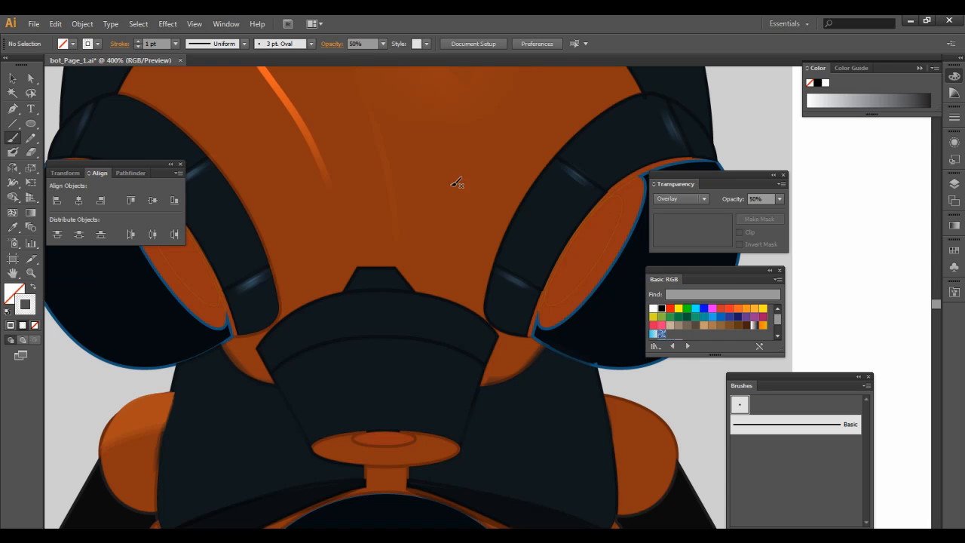
{"action": "mouse_move", "coordinate": [221, 209]}
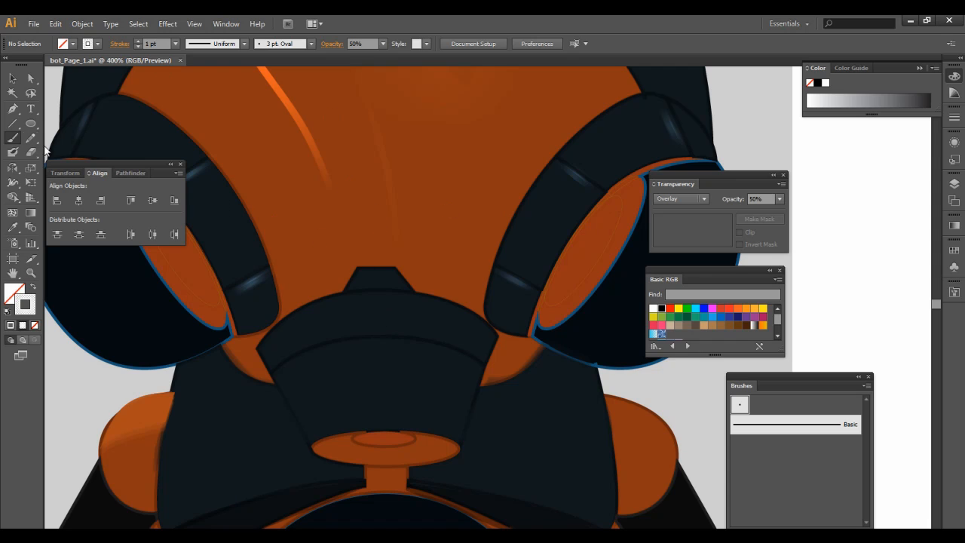
{"action": "mouse_move", "coordinate": [13, 140]}
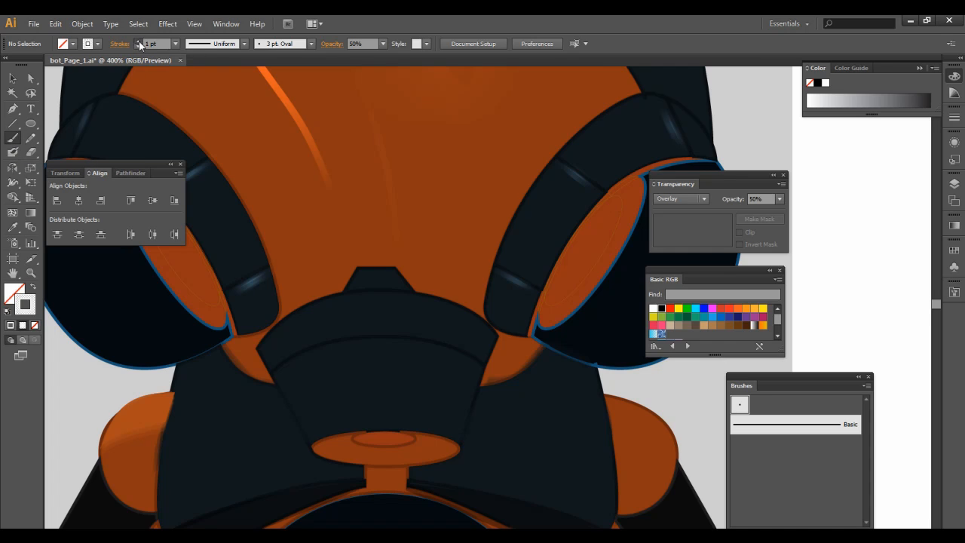
Set the stroke weight to 11 pt and paint a soft highlight on the navy face plate
{"action": "left_click", "coordinate": [148, 43]}
{"action": "type", "text": "11"}
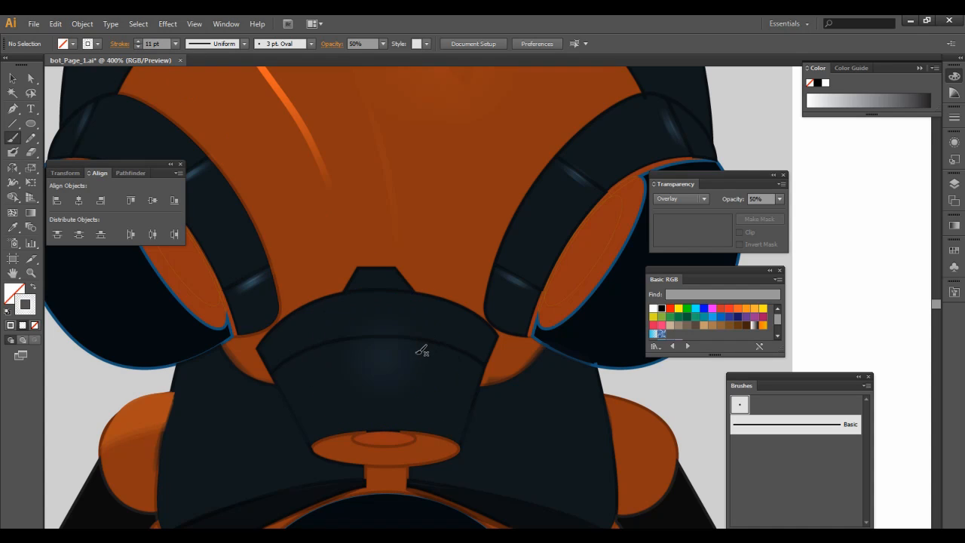
{"action": "mouse_move", "coordinate": [382, 49]}
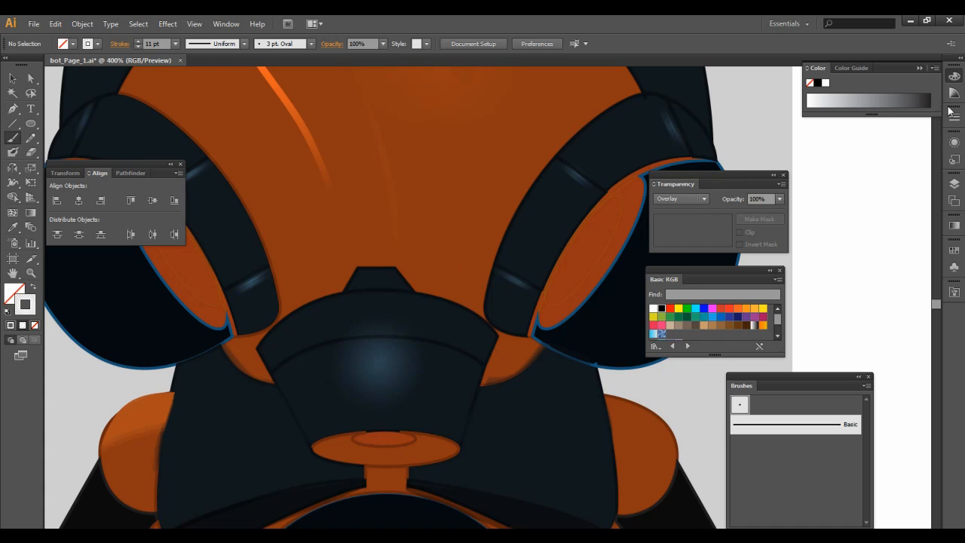
{"action": "mouse_move", "coordinate": [410, 188]}
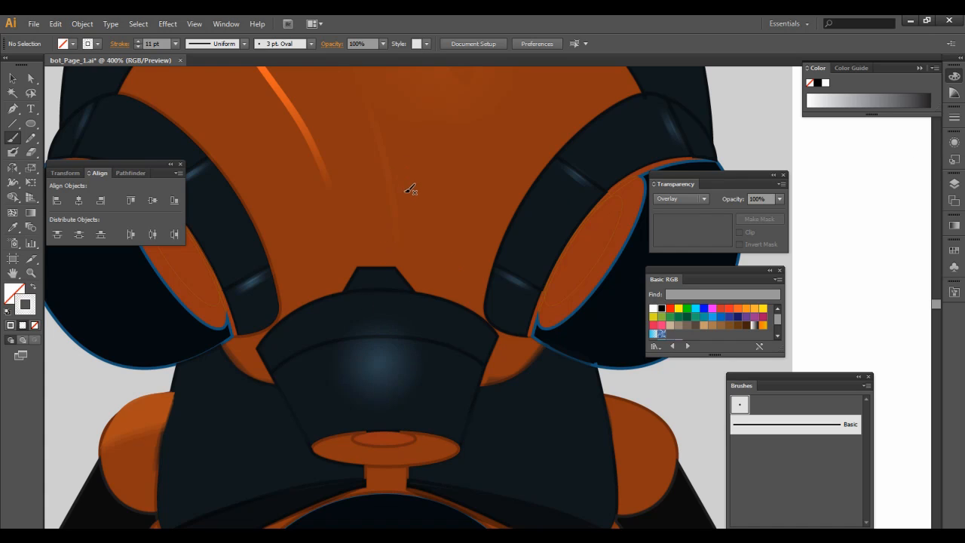